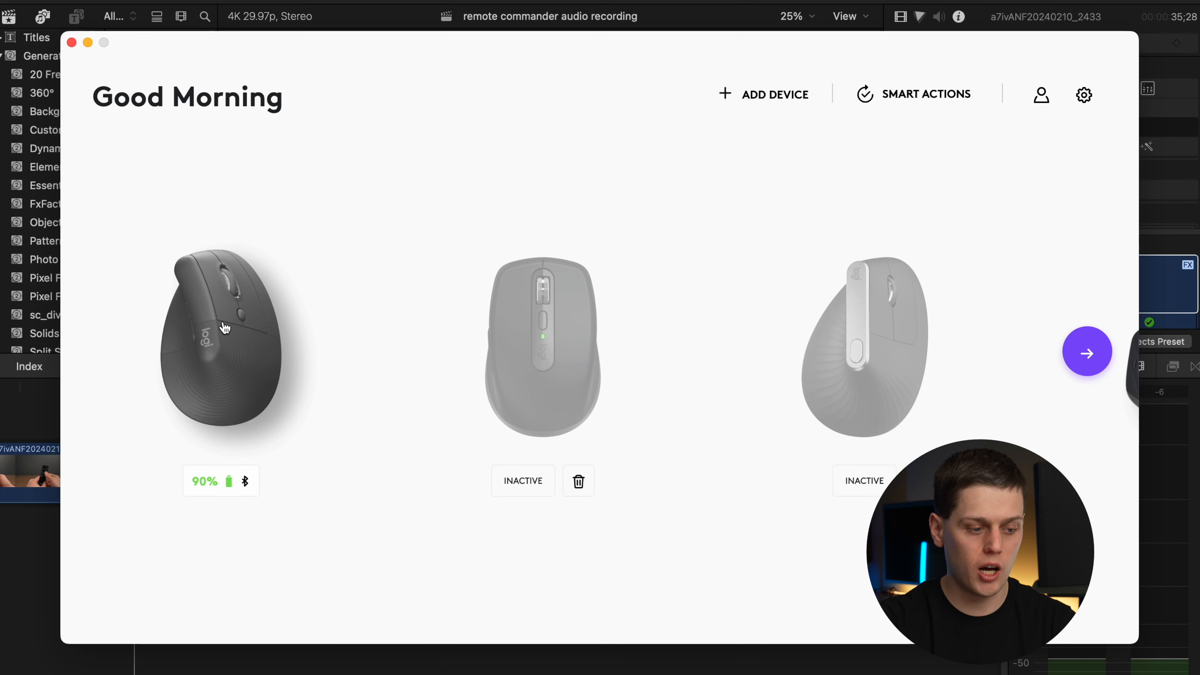
Switch horizontal scrolling On for the Lift mouse's side button in Point and Scroll
{"action": "left_click", "coordinate": [221, 345]}
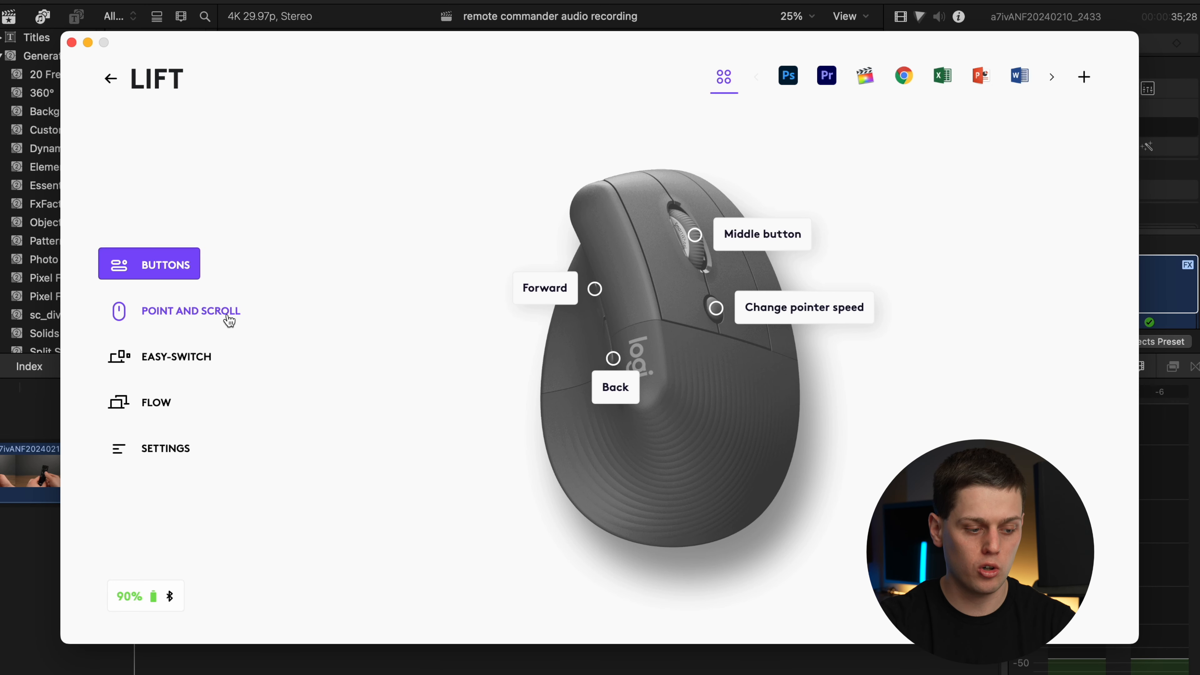
{"action": "left_click", "coordinate": [190, 311]}
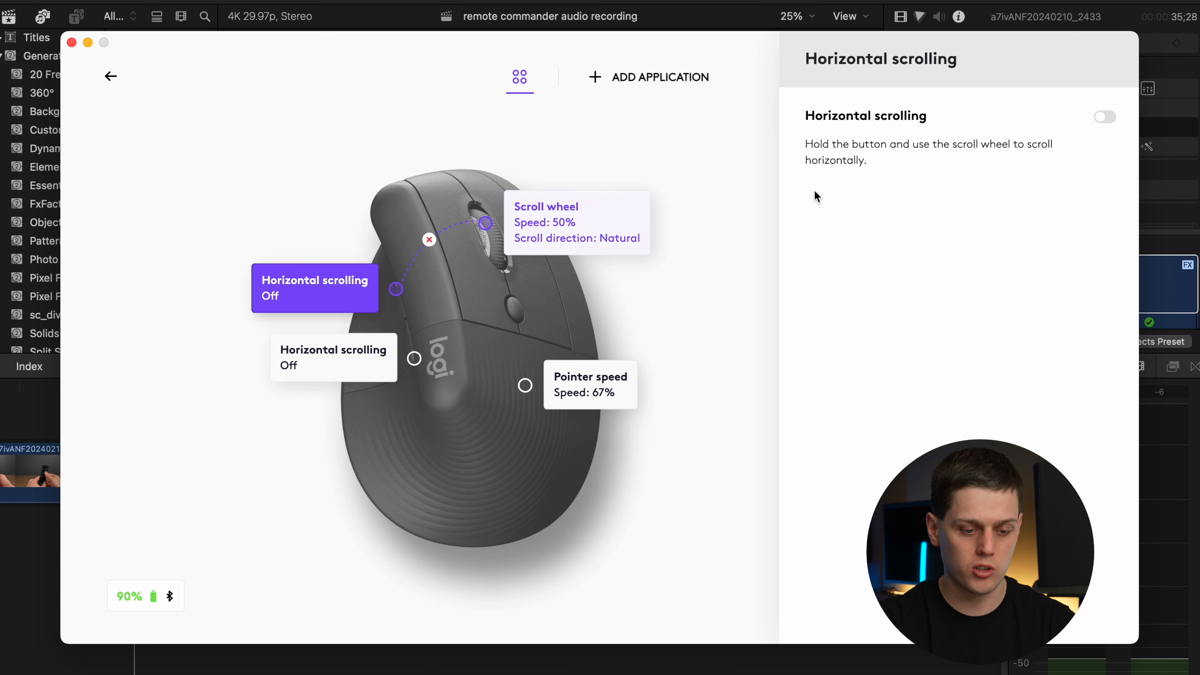
{"action": "left_click", "coordinate": [1105, 116]}
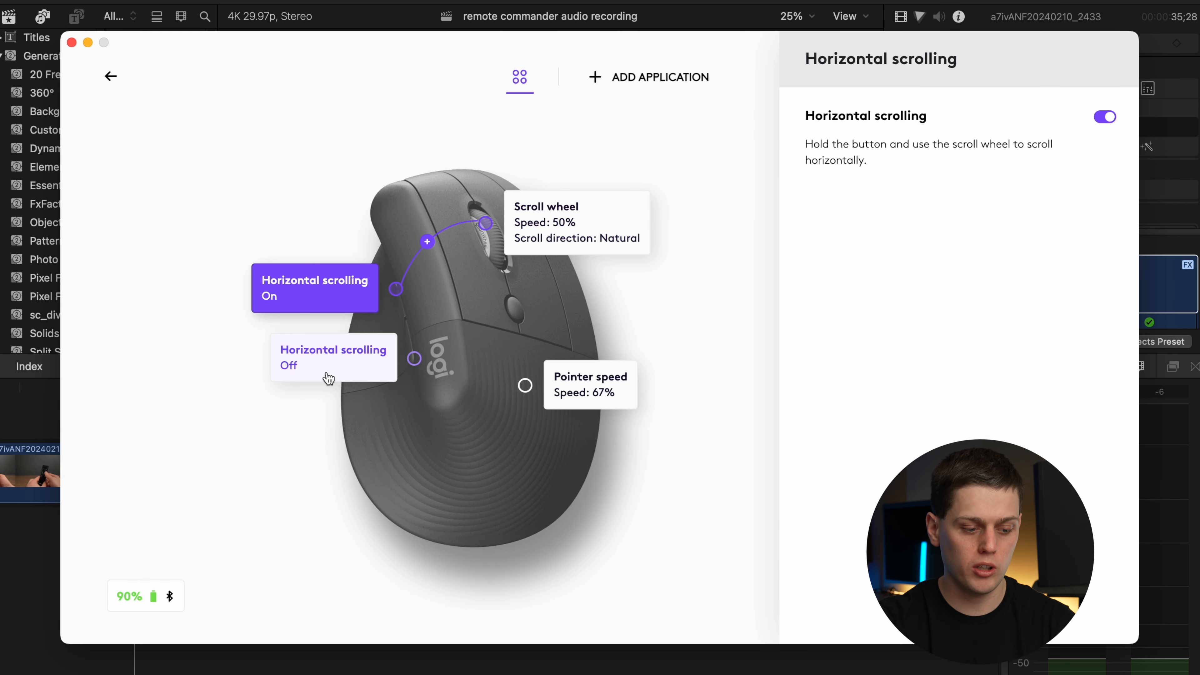